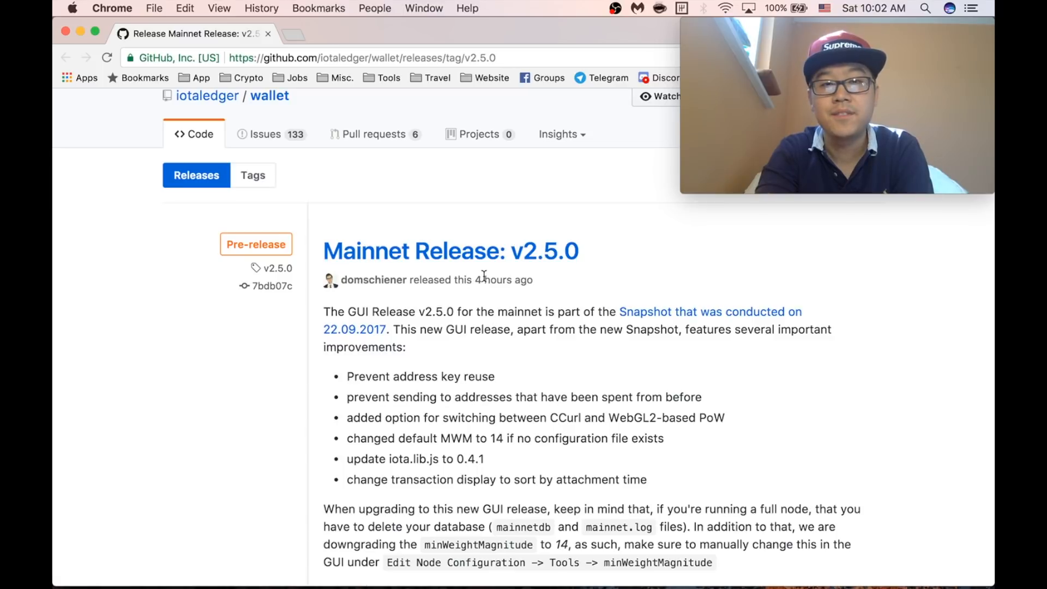
Step: Scroll the v2.5.0 release page down to the Checksum and Downloads sections
scroll("down", 3)
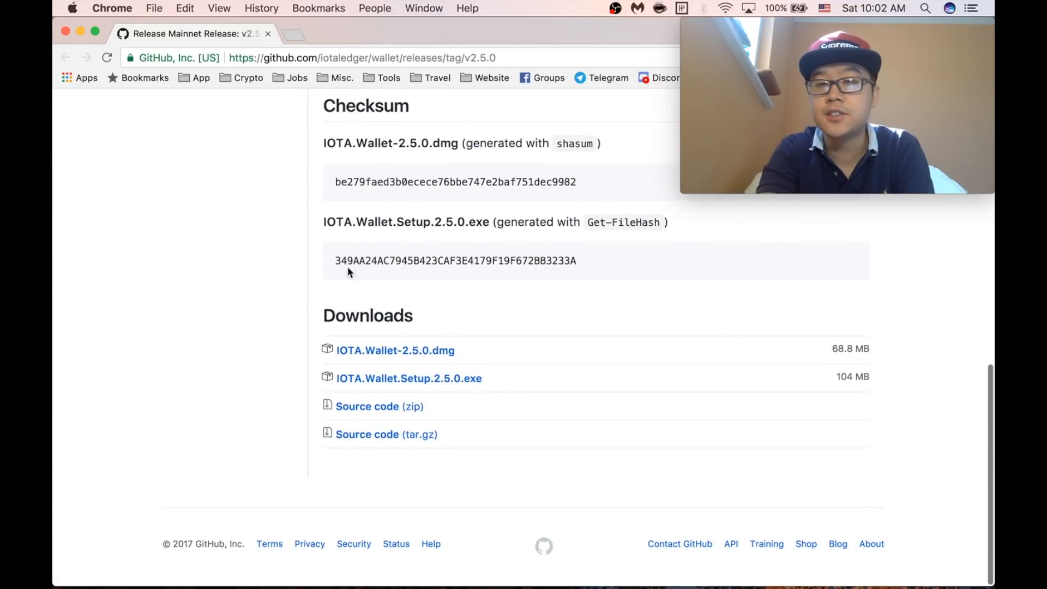
mouse_move(380, 407)
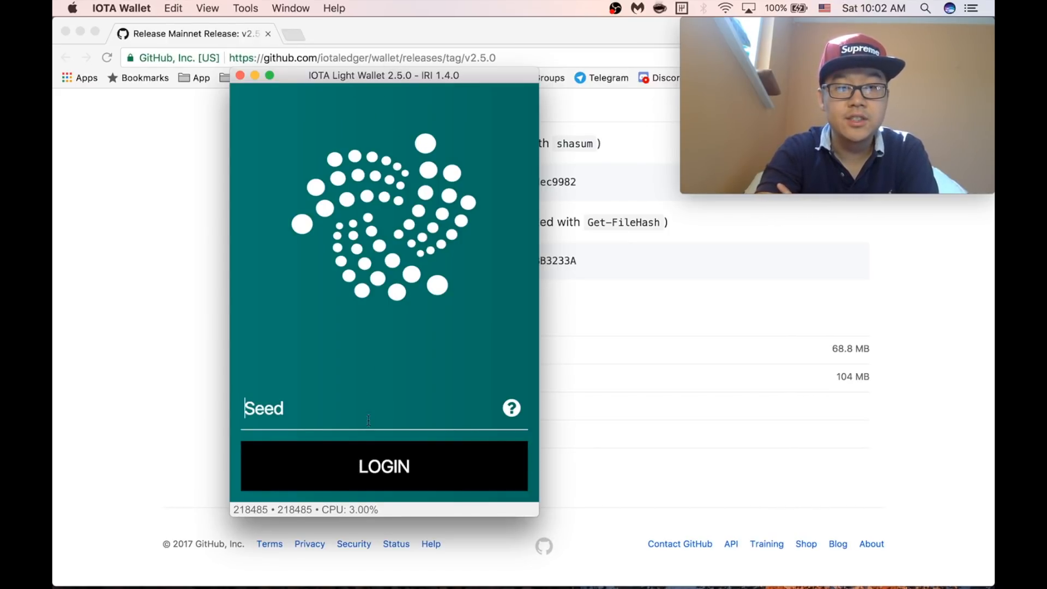
mouse_move(353, 565)
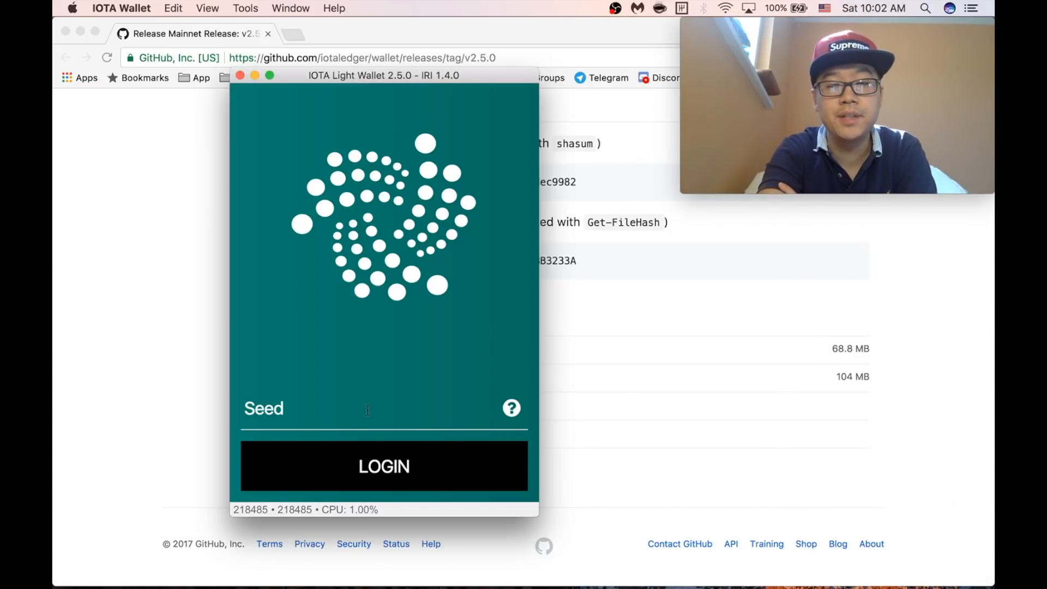
Step: Log in to IOTA Light Wallet with the entered seed to reach the 0-balance dashboard
left_click(383, 466)
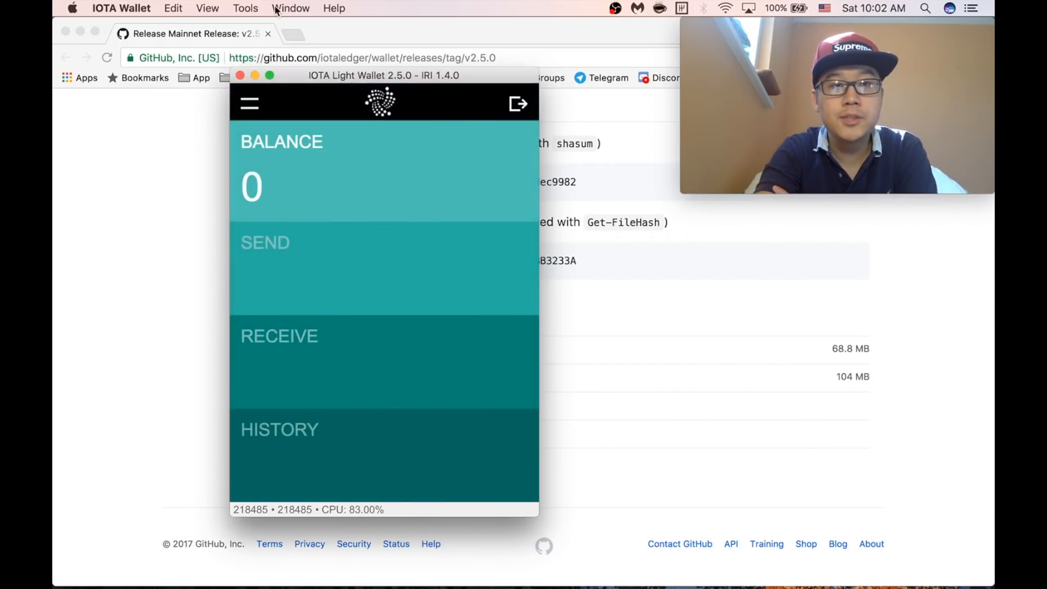
left_click(244, 8)
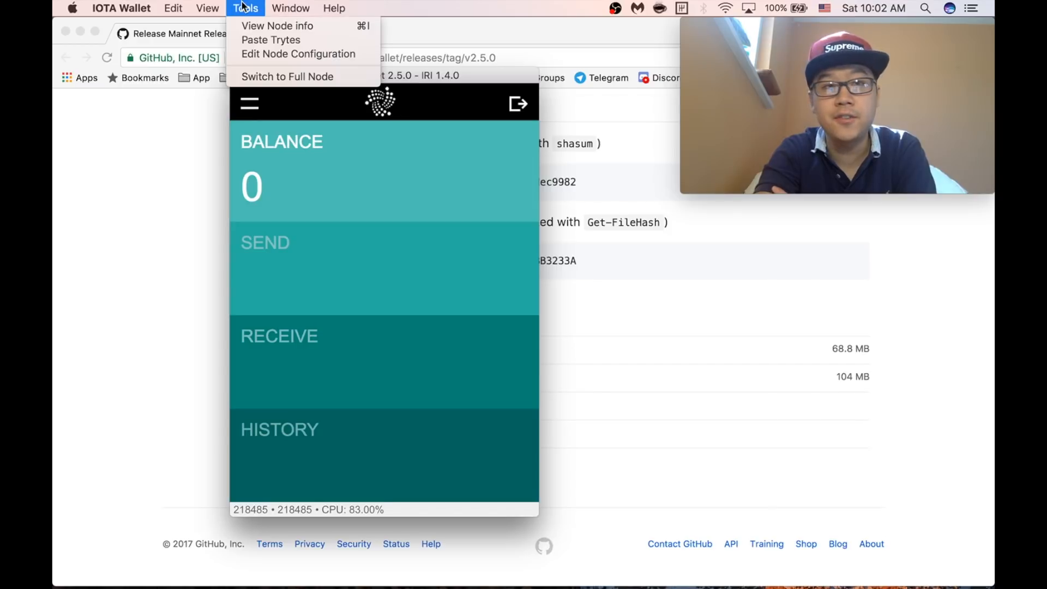
mouse_move(298, 54)
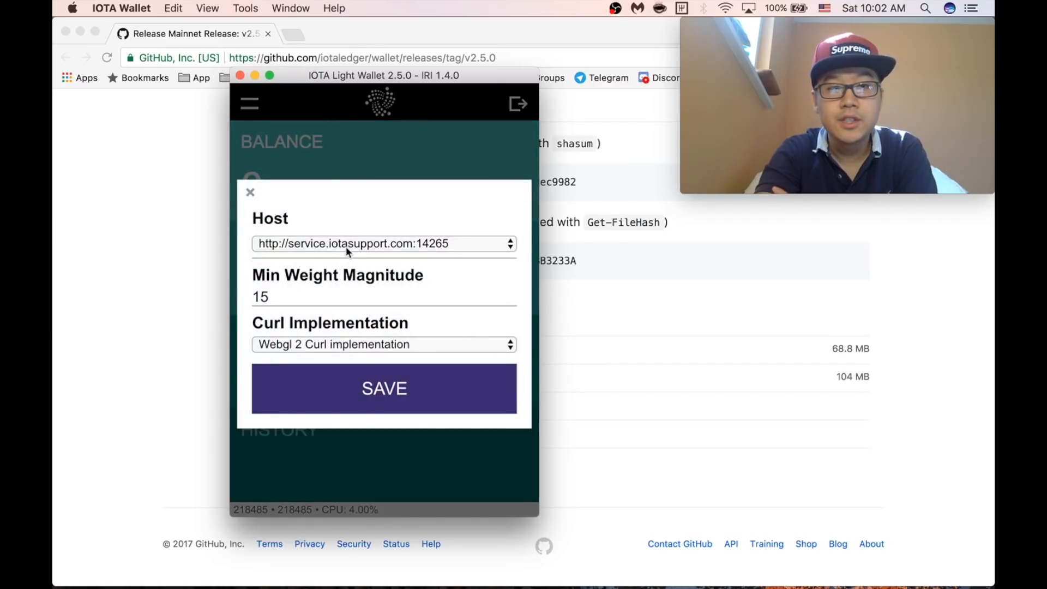
left_click(384, 243)
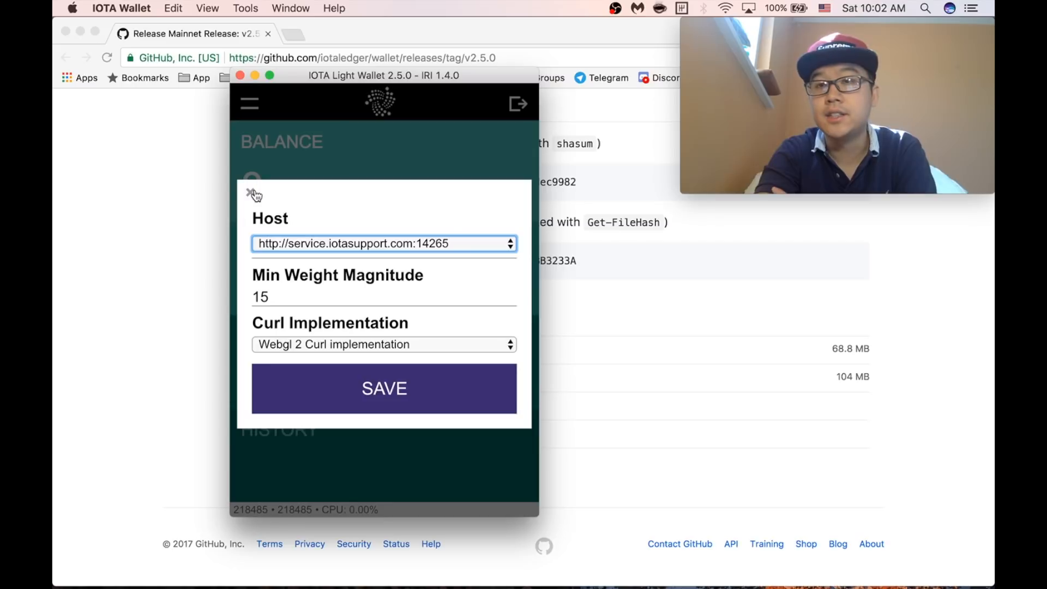
left_click(253, 194)
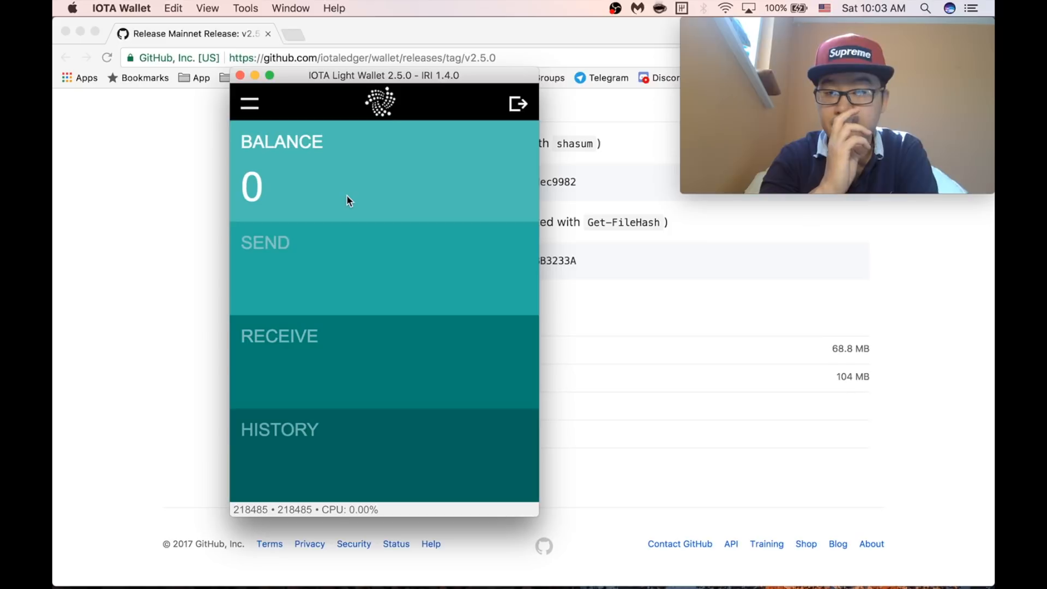
mouse_move(353, 191)
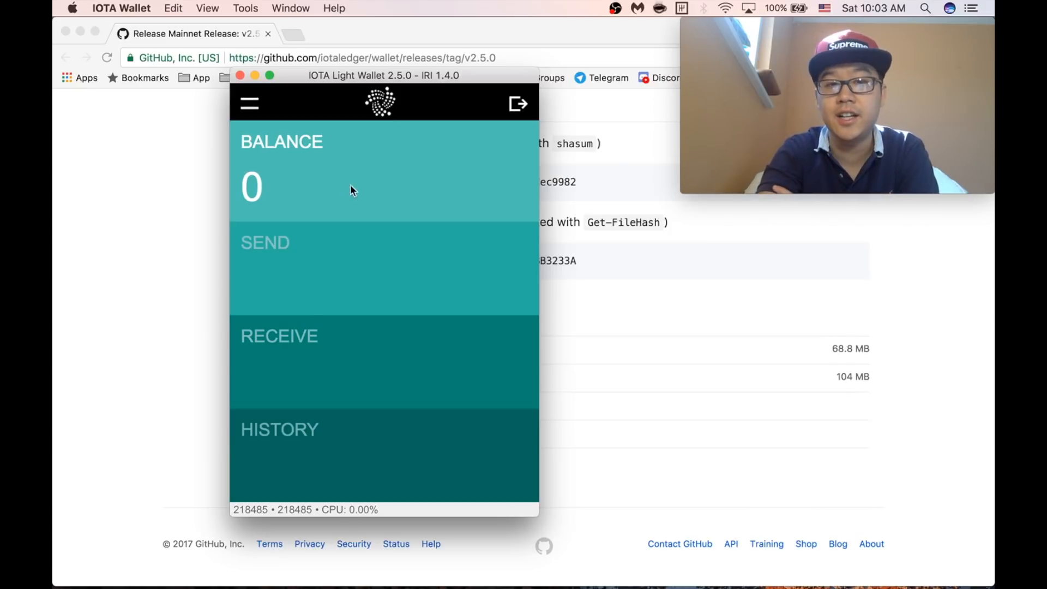
Step: Open the Receive panel to display a receiving address and the Attach to Tangle button
left_click(279, 336)
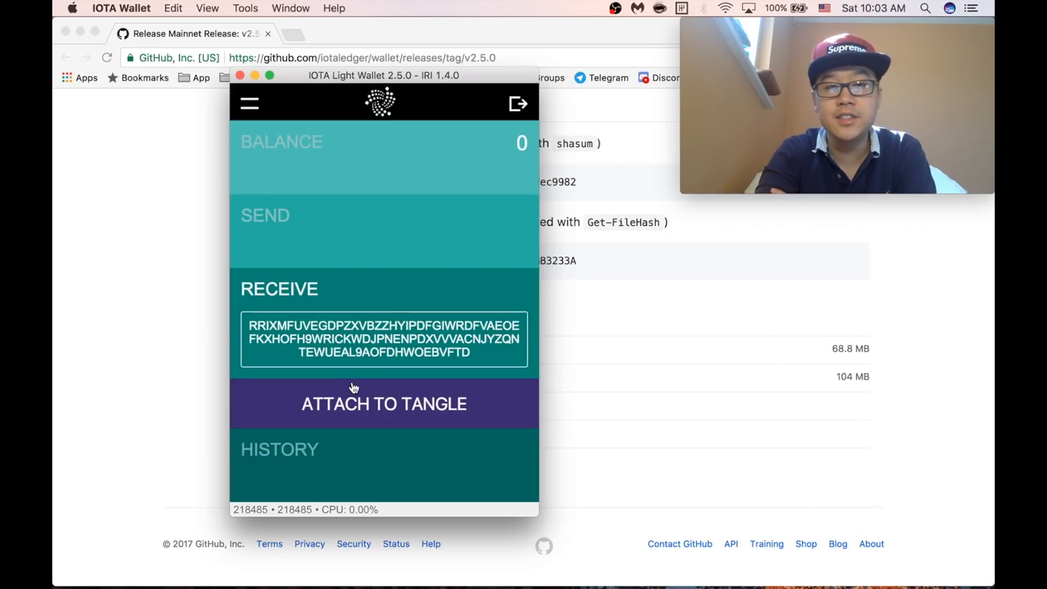